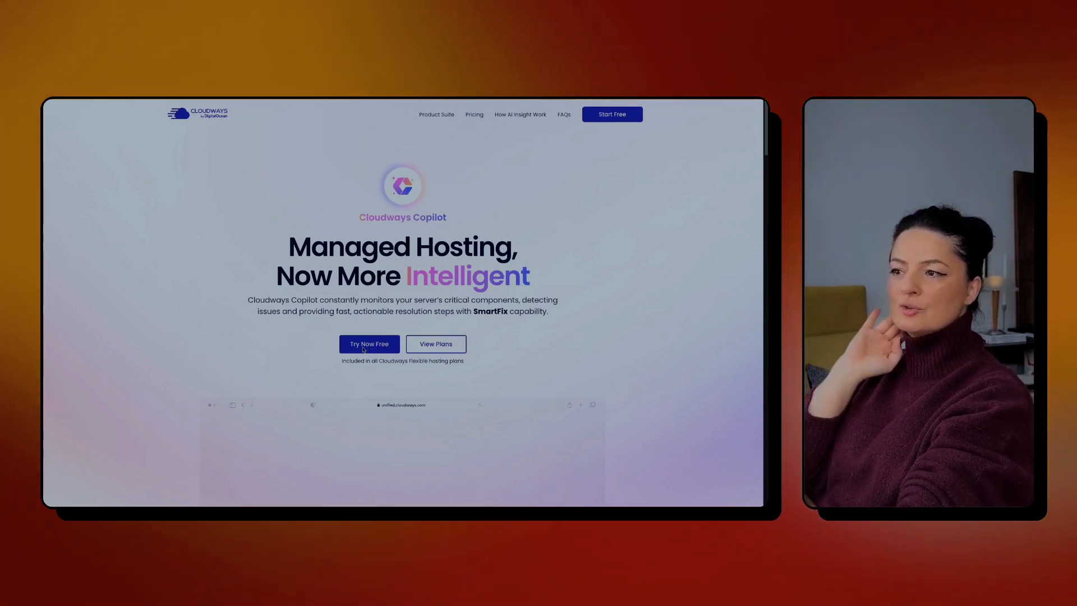
Step: Scroll past the dashboard preview and feature cards to the AI insights, SmartFix and pricing plans sections
left_click(369, 344)
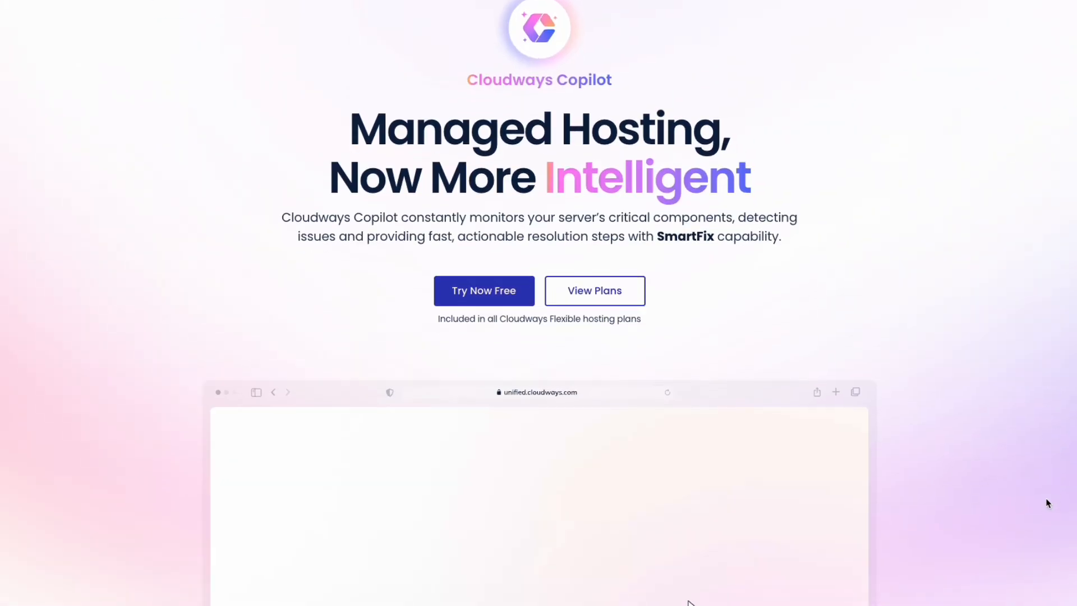
scroll("down", 3)
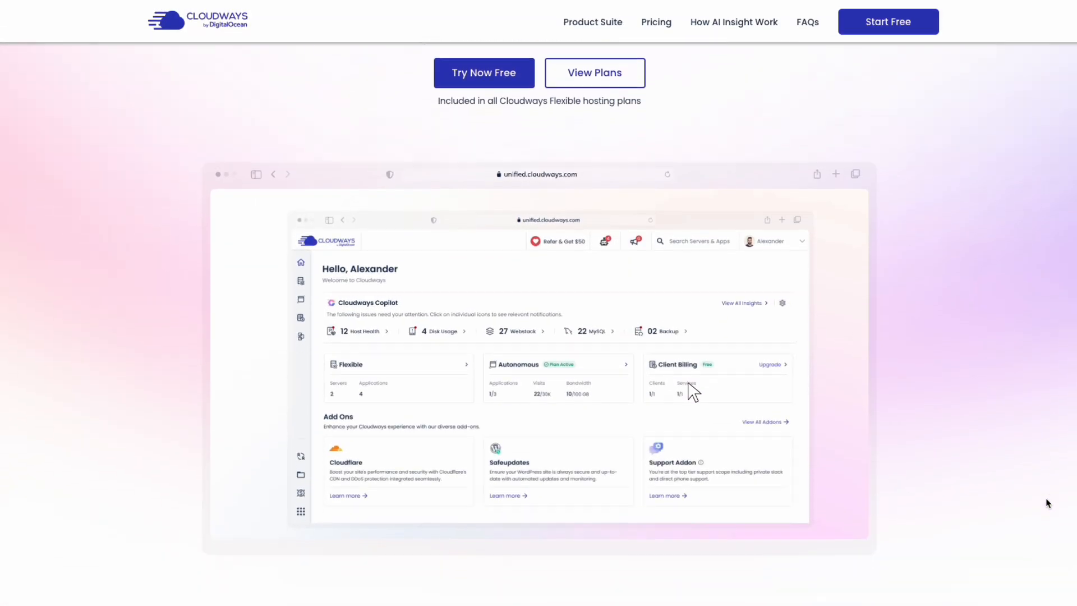
scroll("down", 3)
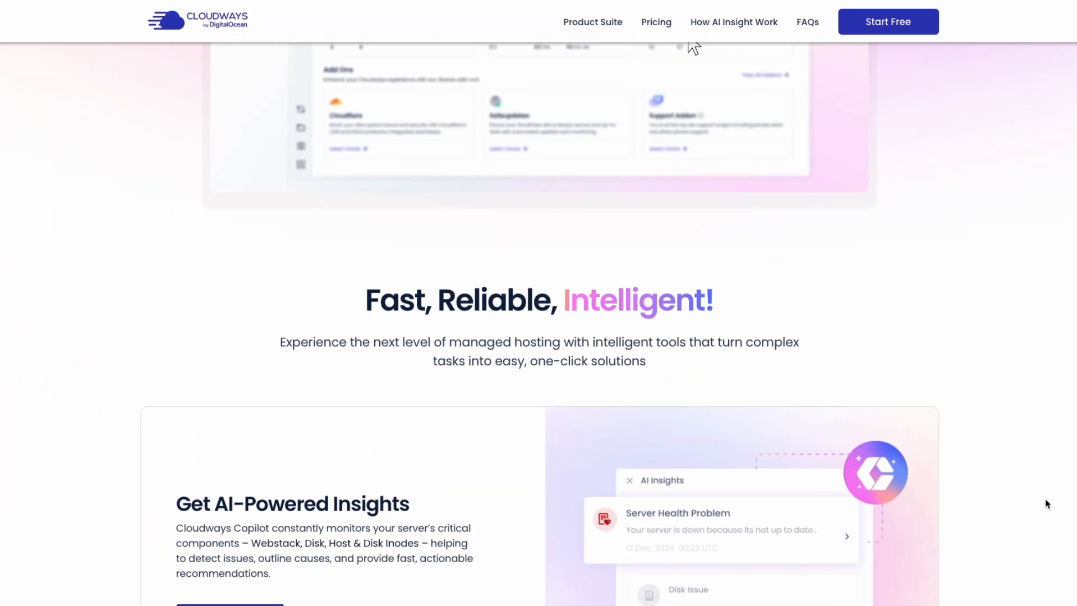
scroll("down", 3)
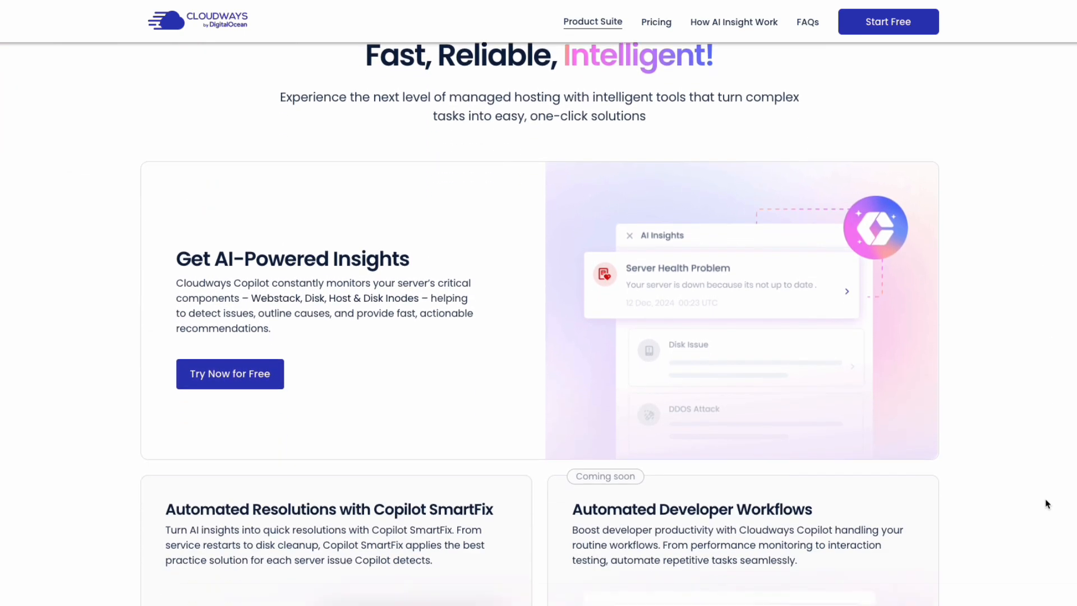
scroll("down", 3)
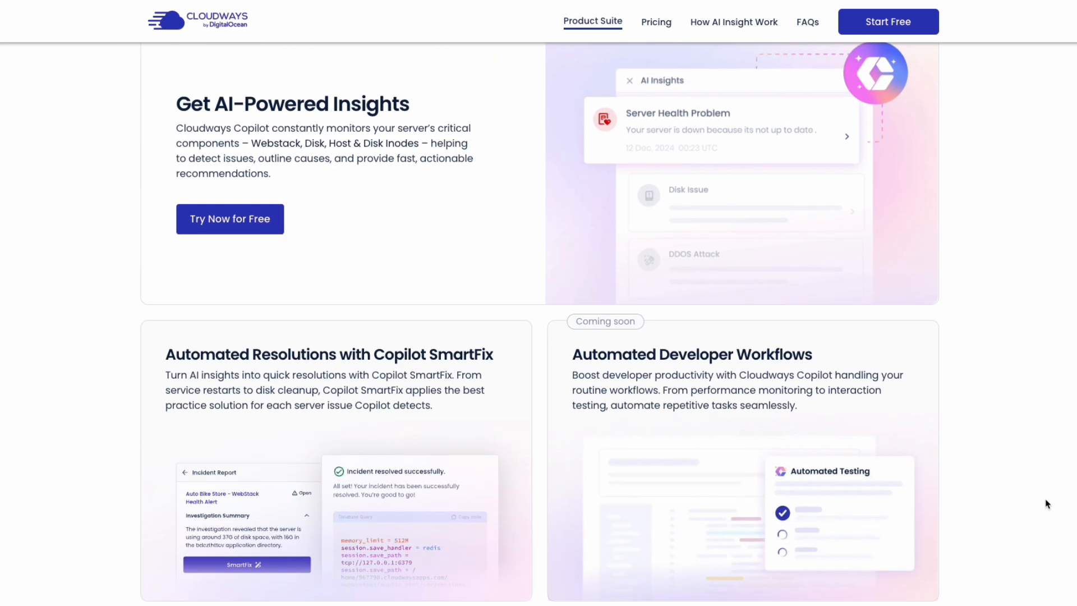
scroll("down", 3)
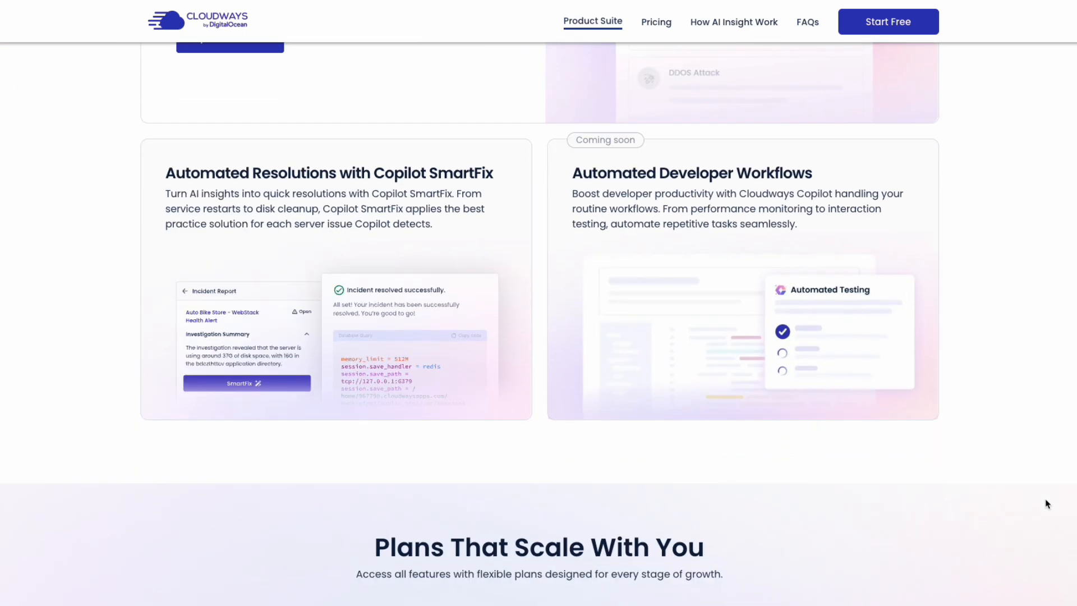
scroll("down", 3)
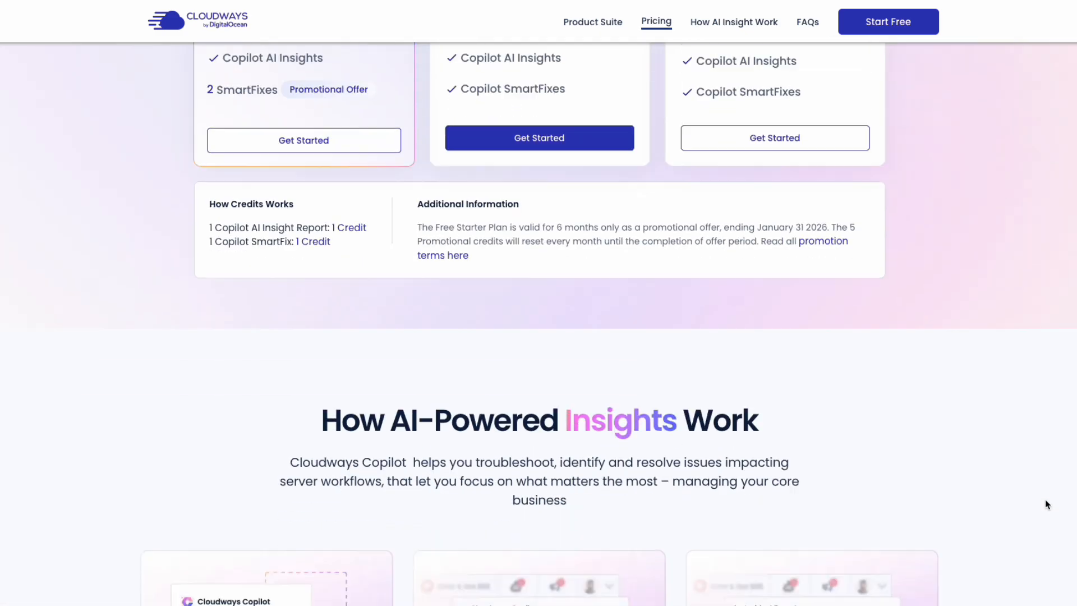
Step: Scroll through How AI-Powered Insights Work, testimonials and 4X-faster stats to the FAQ list
scroll("down", 3)
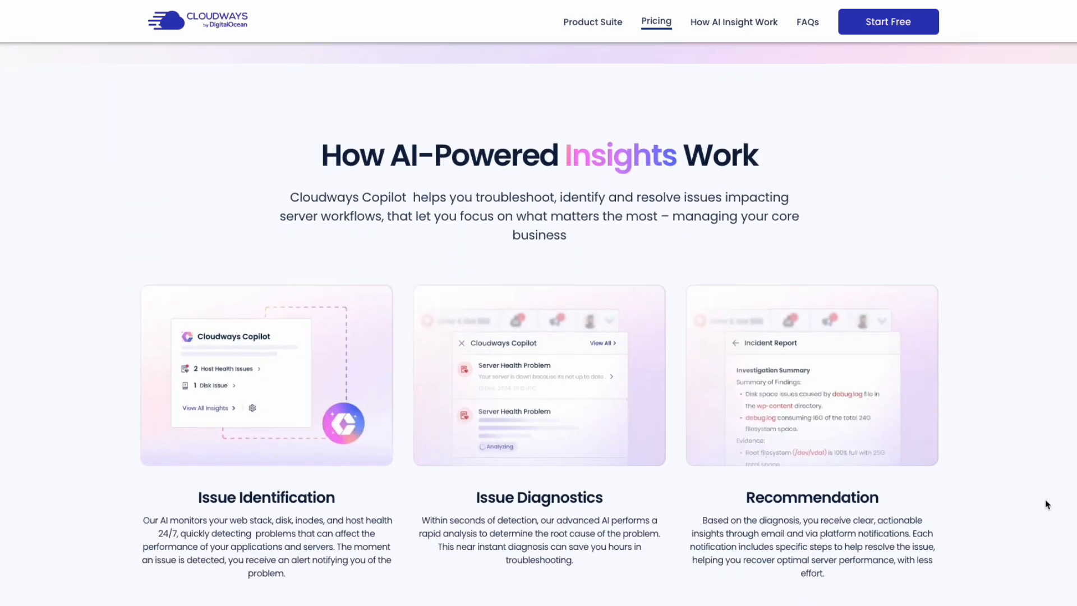
scroll("down", 3)
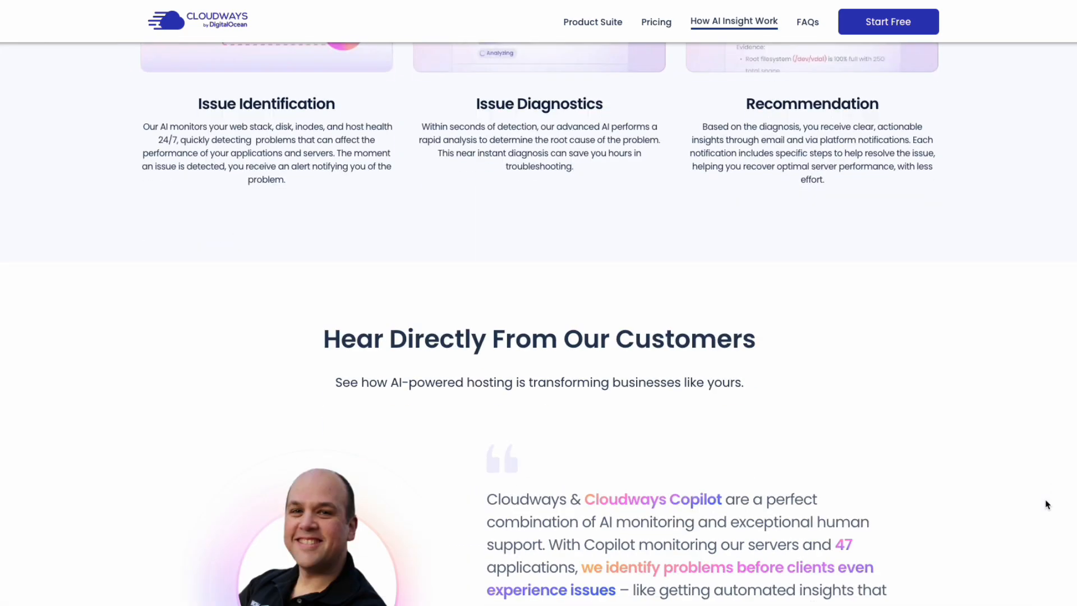
scroll("down", 3)
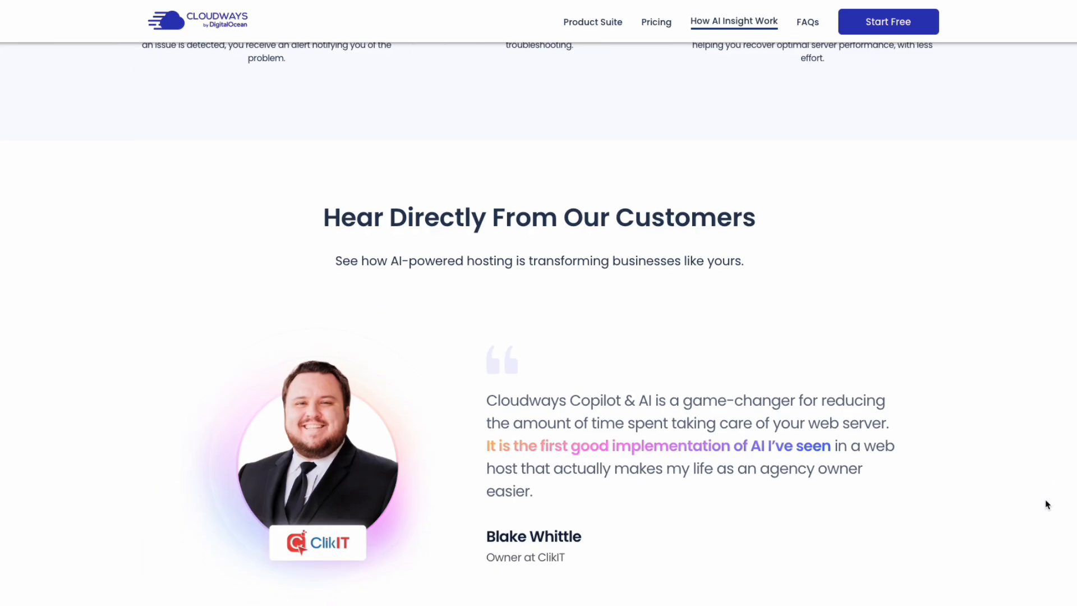
scroll("down", 3)
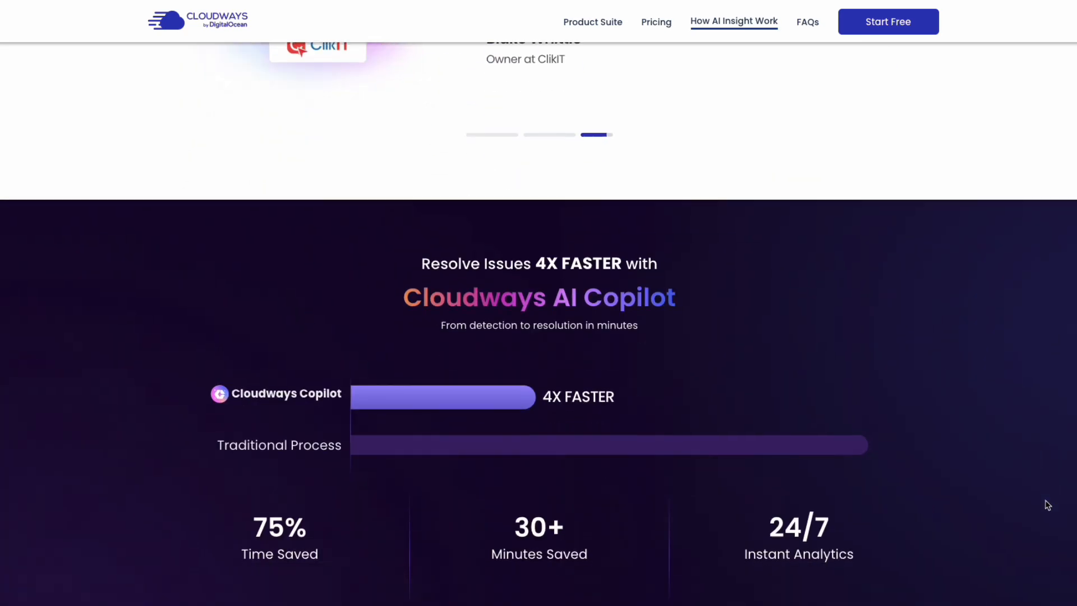
scroll("down", 3)
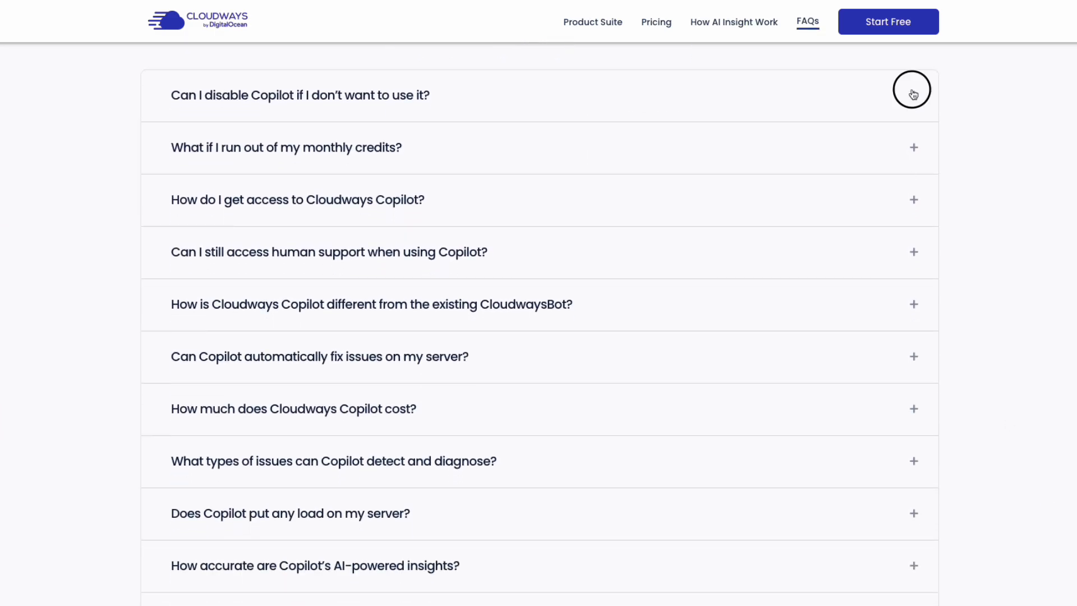
Step: Expand FAQ answers on disabling Copilot, credits running out, access, CloudwaysBot and automatic fixes
left_click(913, 94)
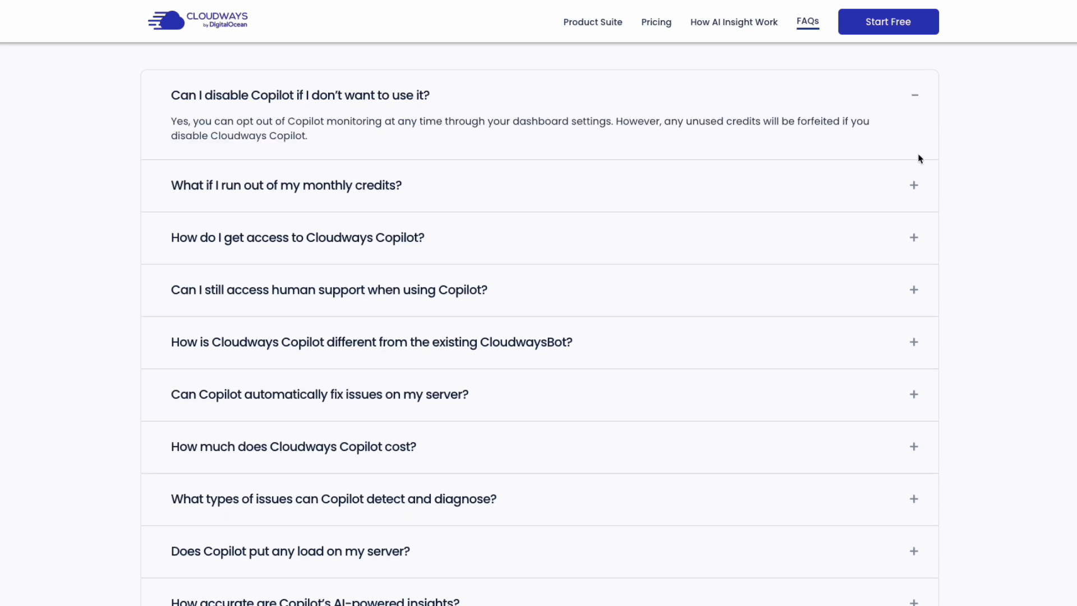
left_click(286, 186)
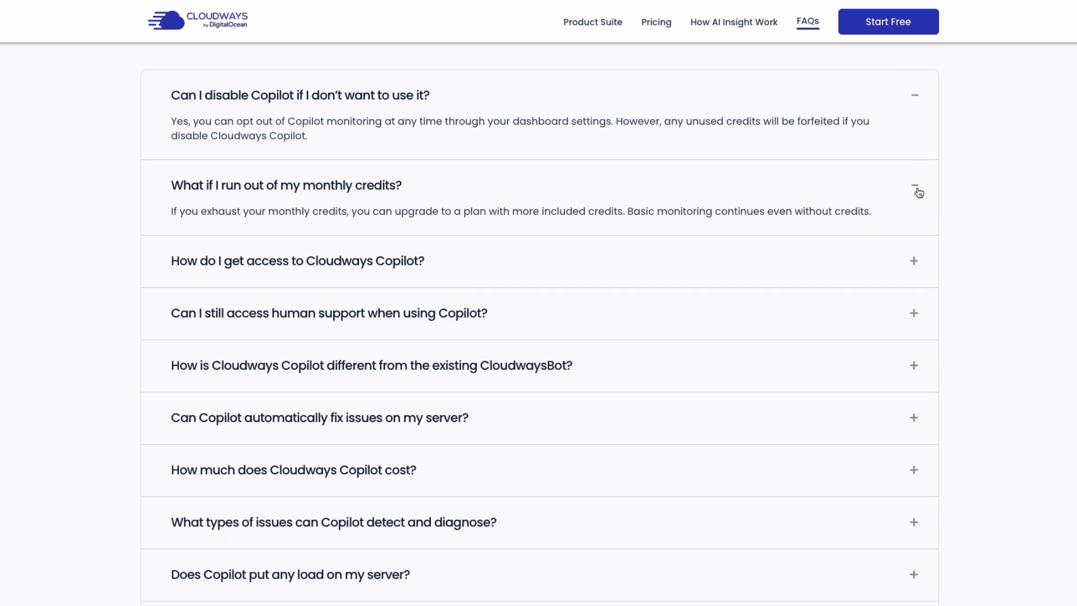
left_click(913, 260)
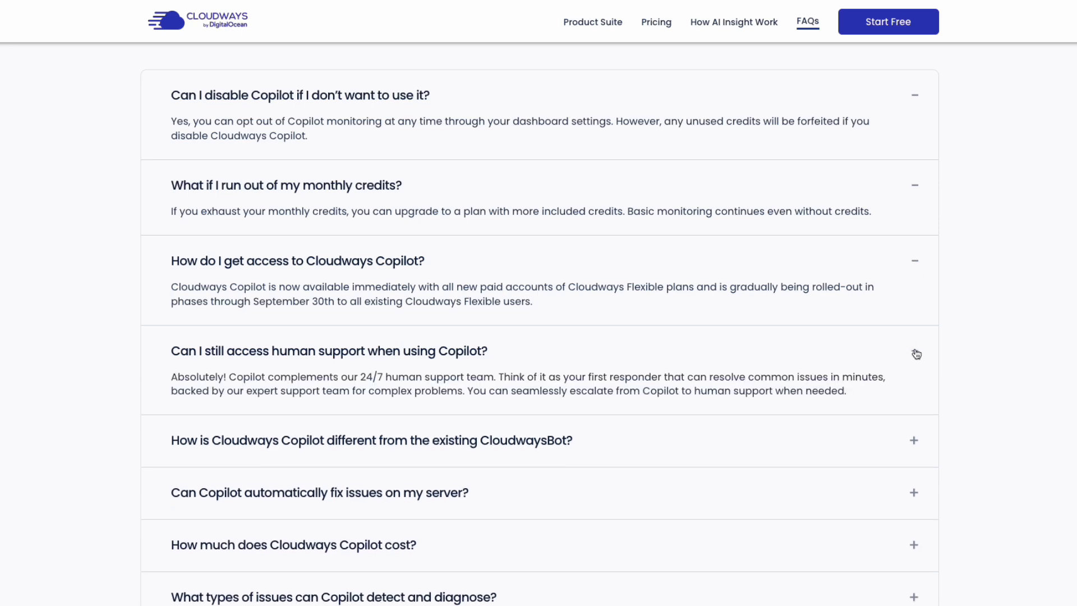
scroll("down", 3)
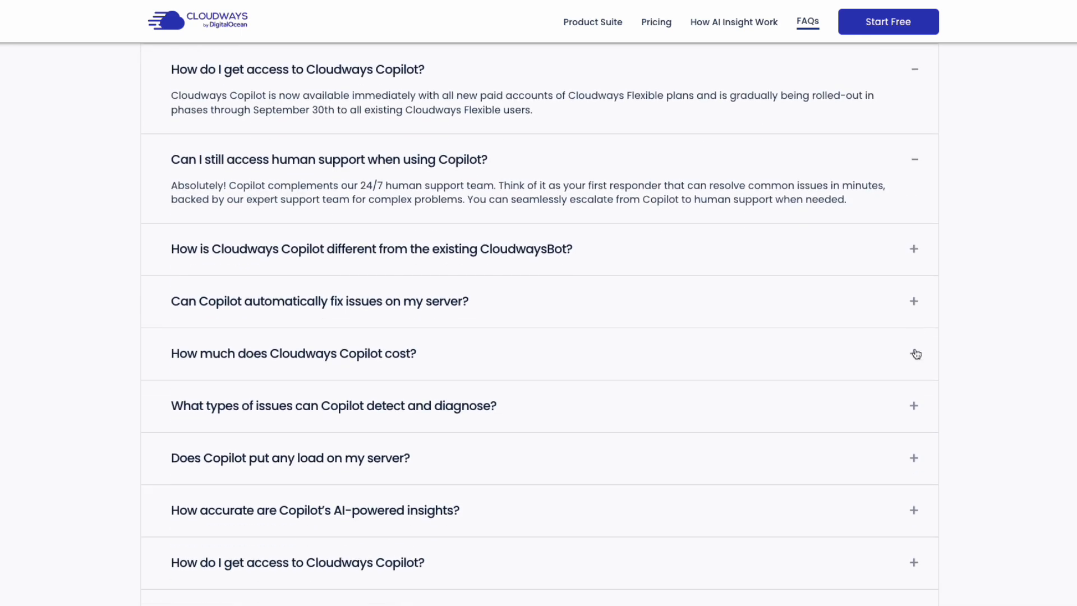
left_click(913, 249)
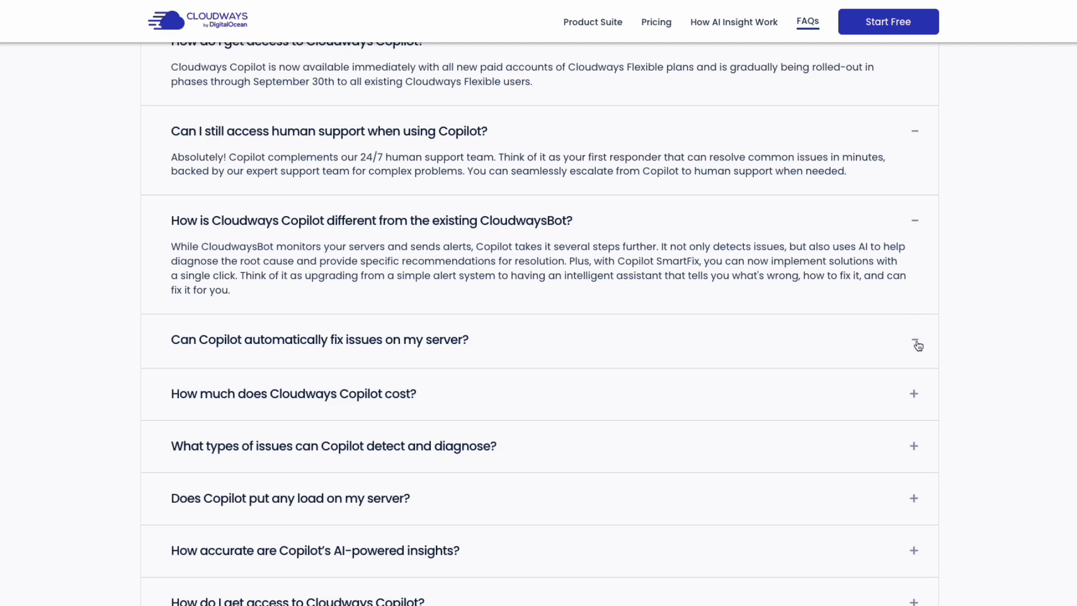
left_click(916, 339)
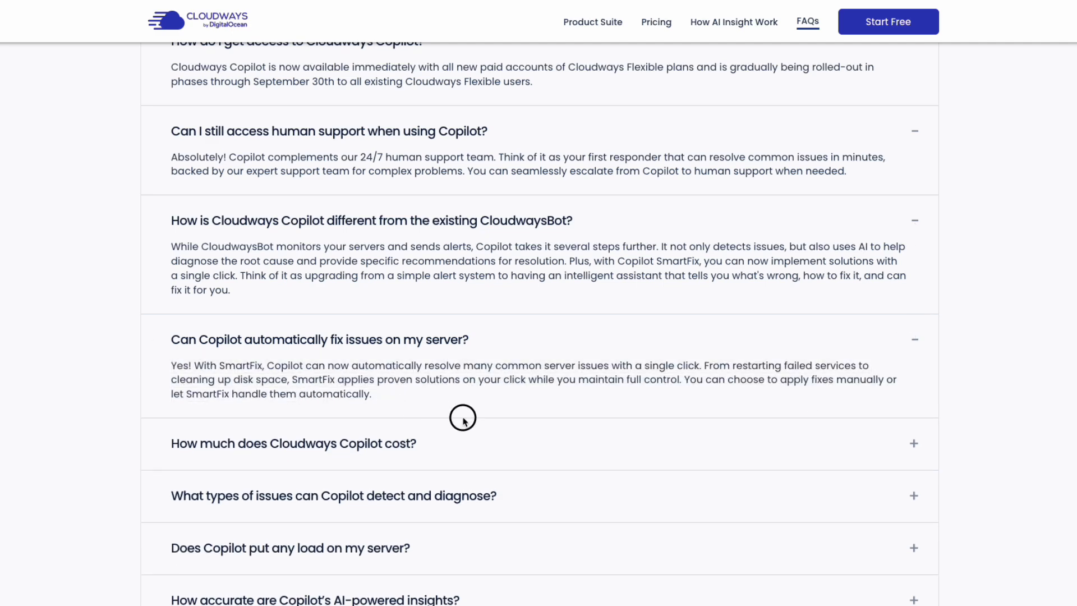
Step: Expand FAQ answers on Copilot cost and detectable issues, then jump back to the pricing plans
scroll("down", 3)
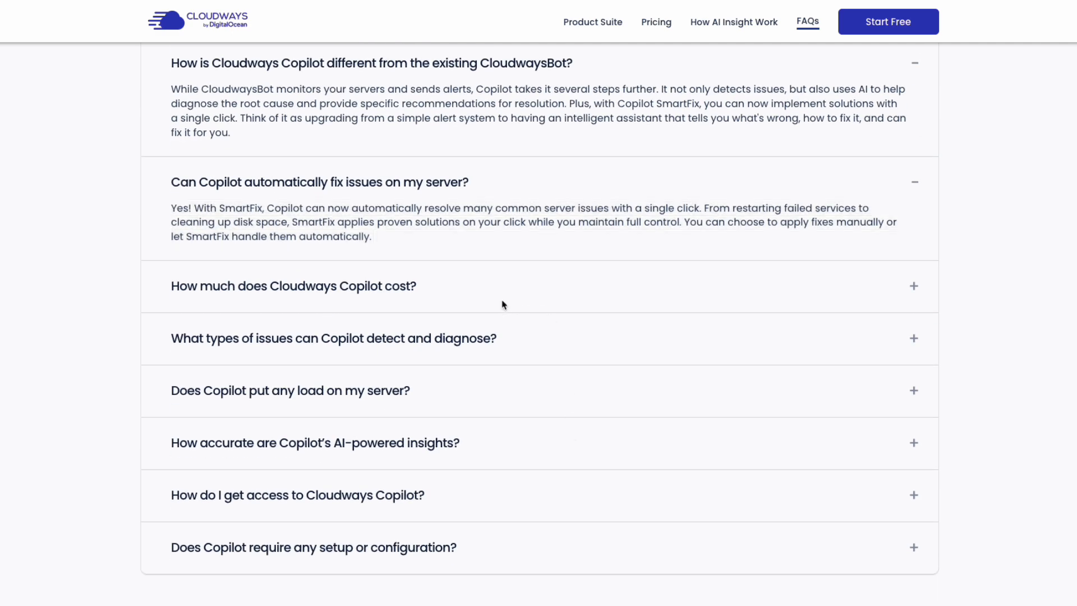
left_click(293, 286)
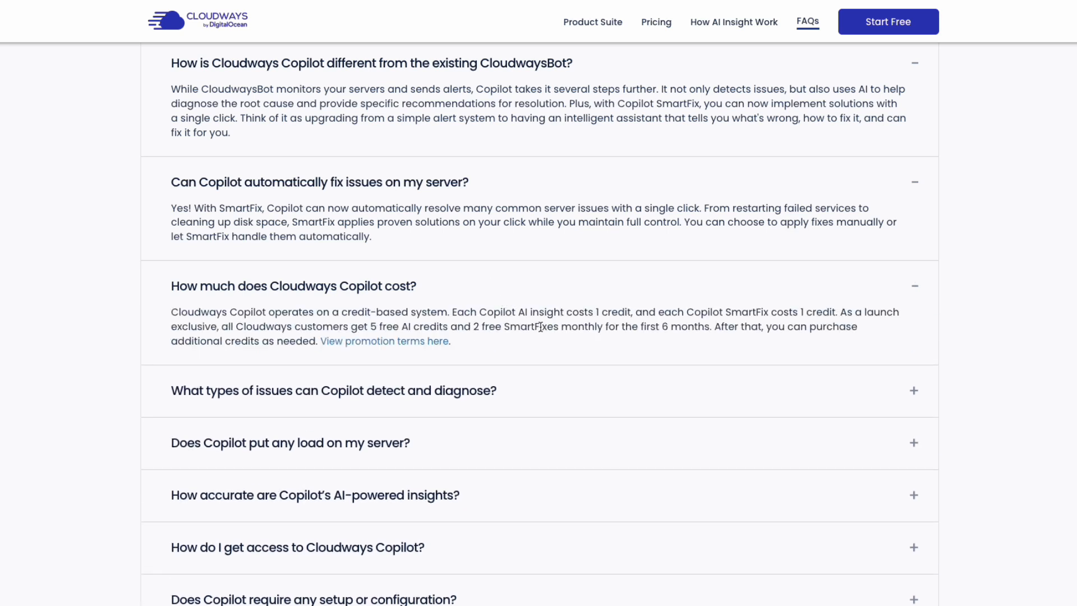
scroll("down", 3)
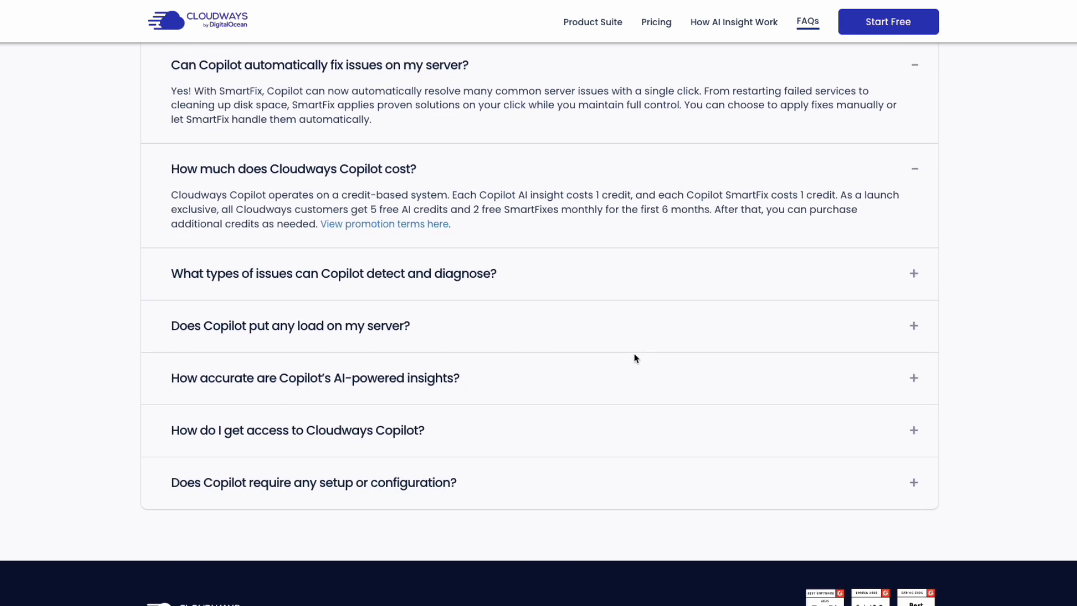
left_click(333, 273)
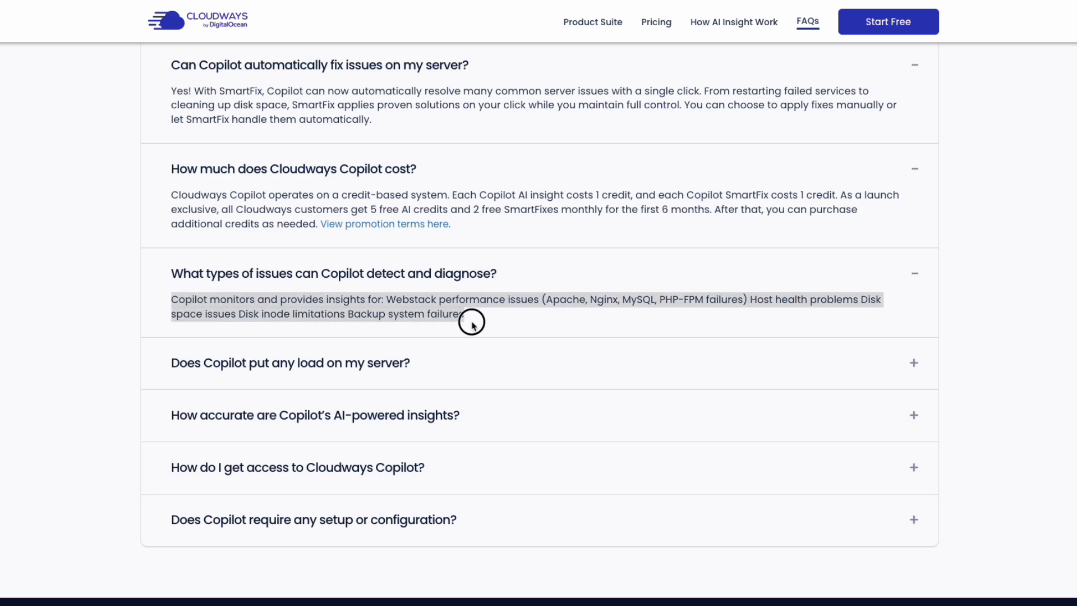
left_click(655, 22)
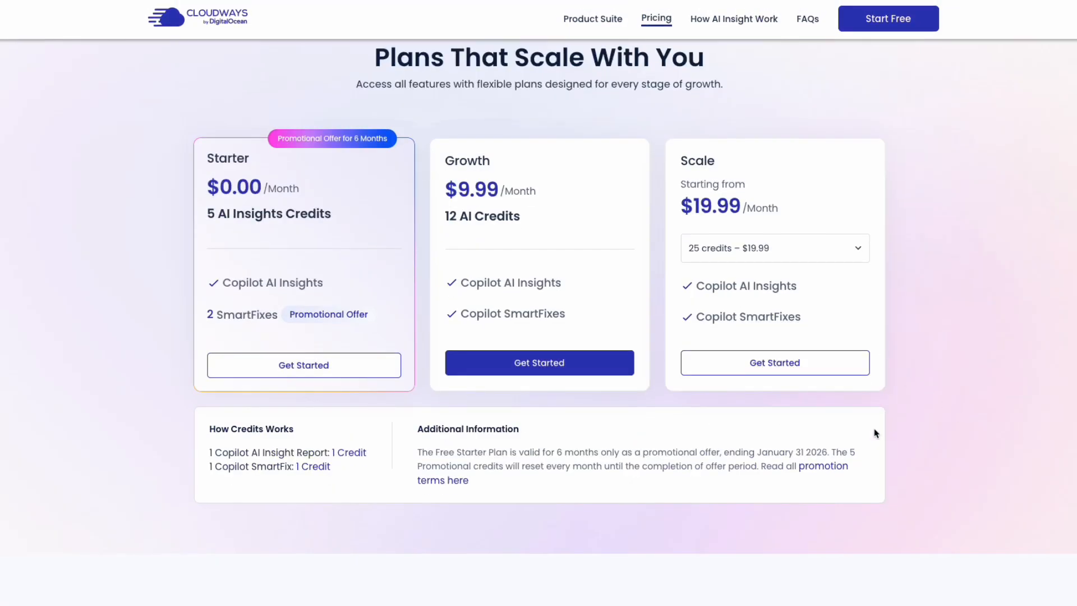
mouse_move(384, 395)
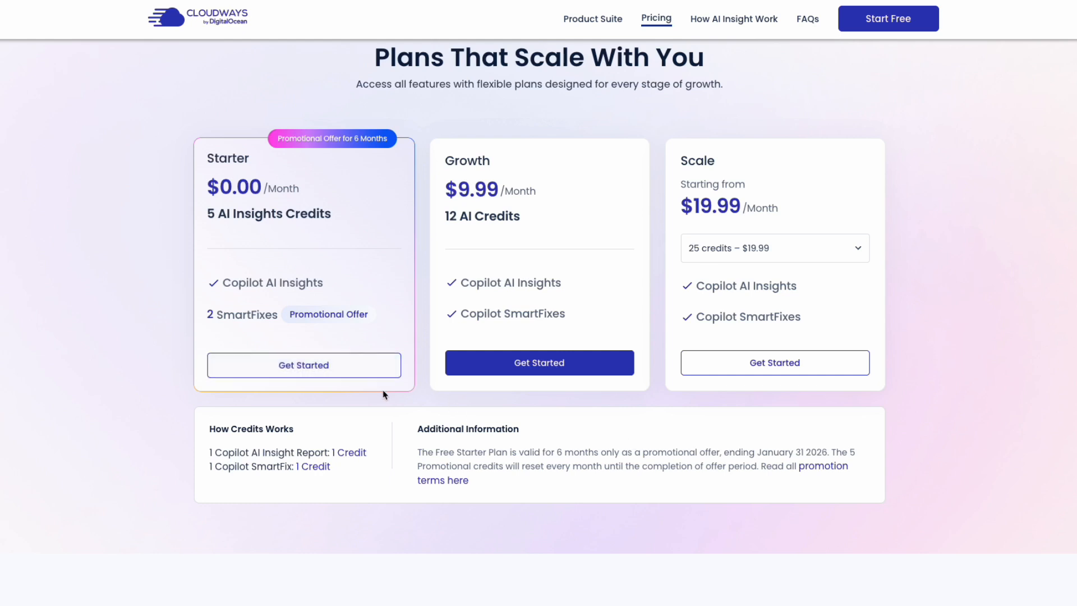
mouse_move(703, 484)
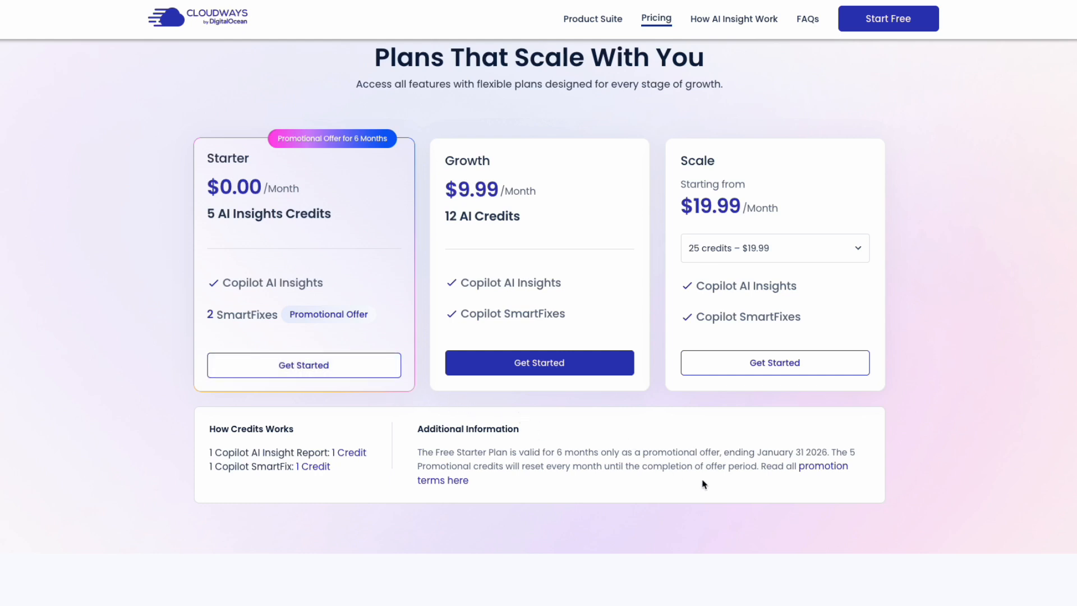
scroll("down", 3)
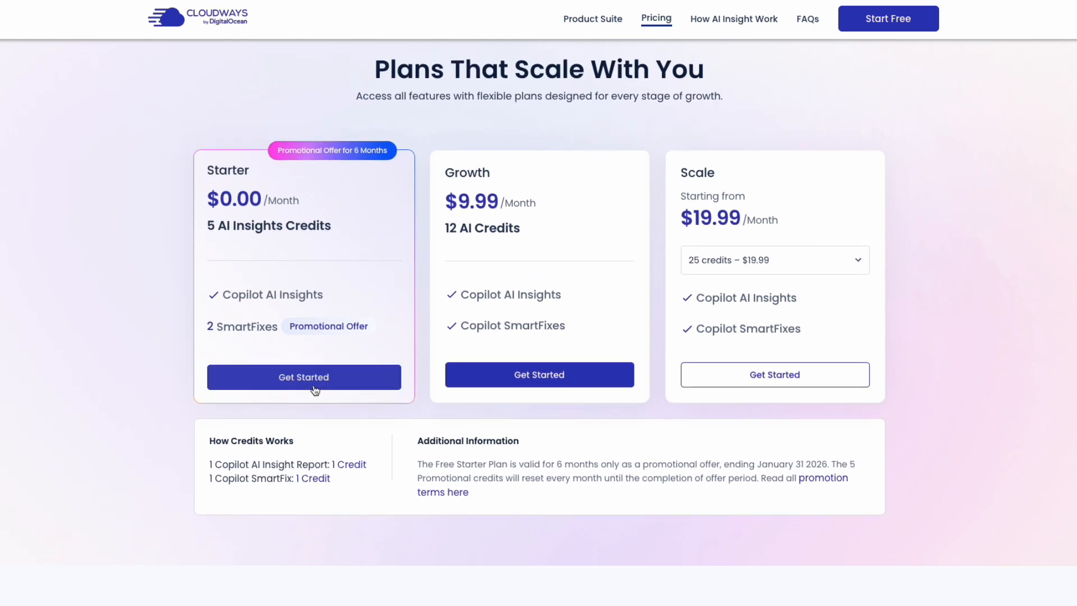
left_click(303, 377)
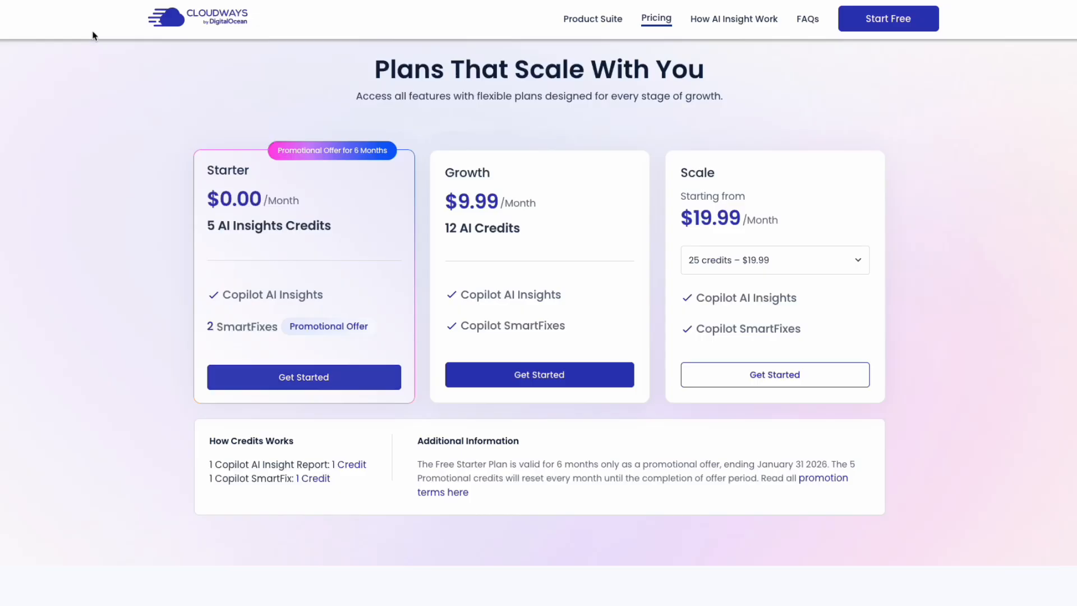
left_click(775, 259)
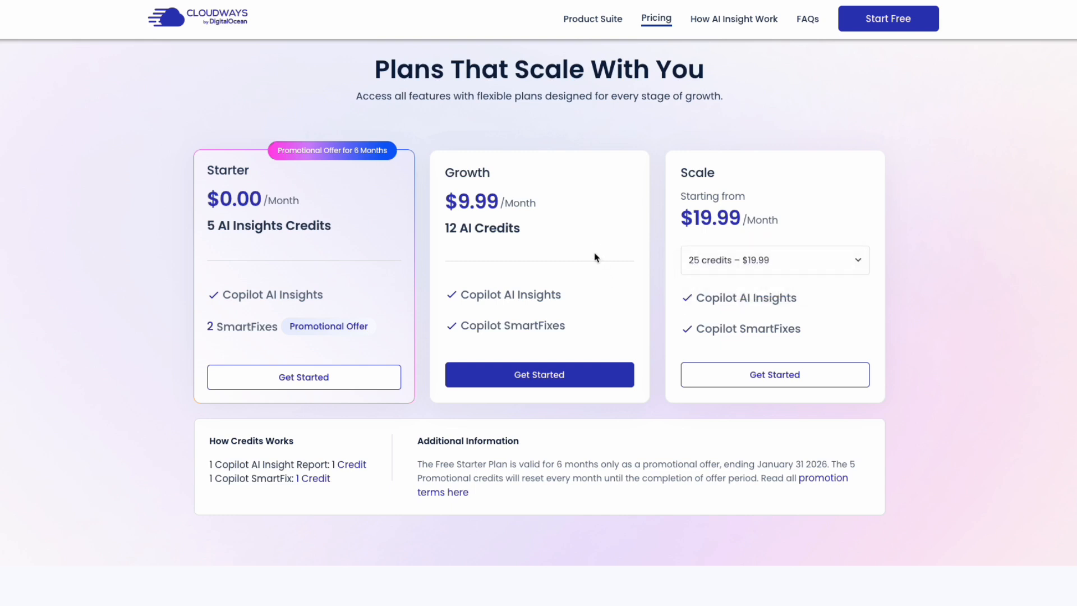
left_click(774, 260)
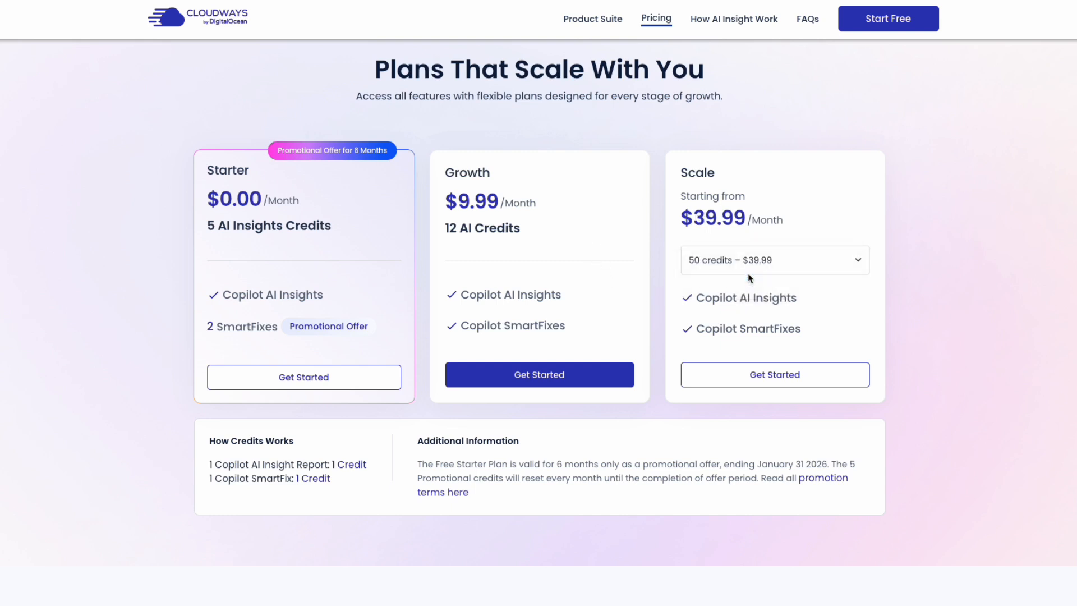
left_click(774, 259)
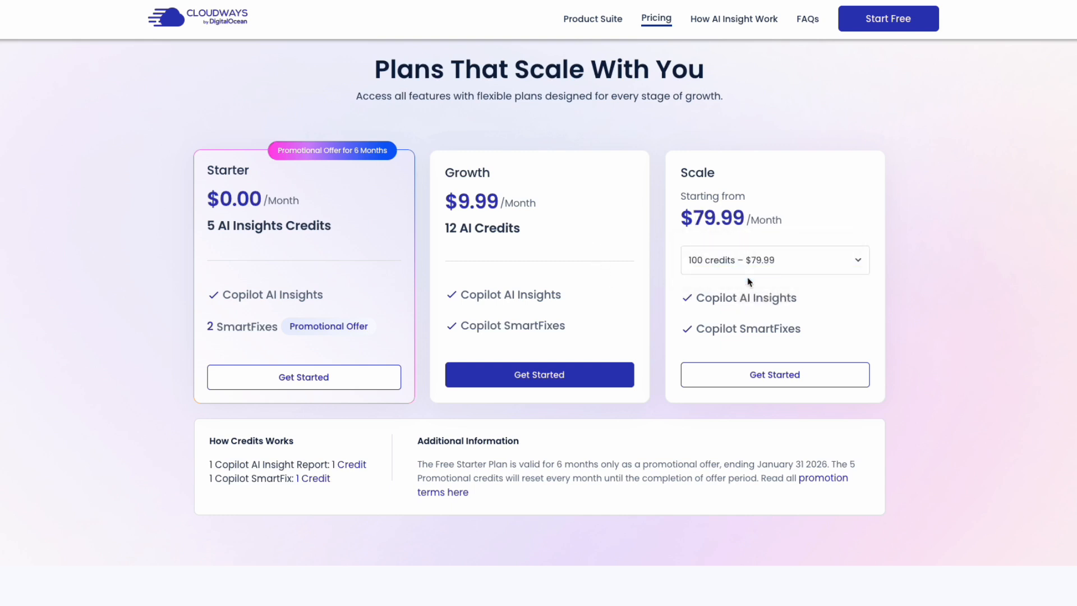
left_click(773, 259)
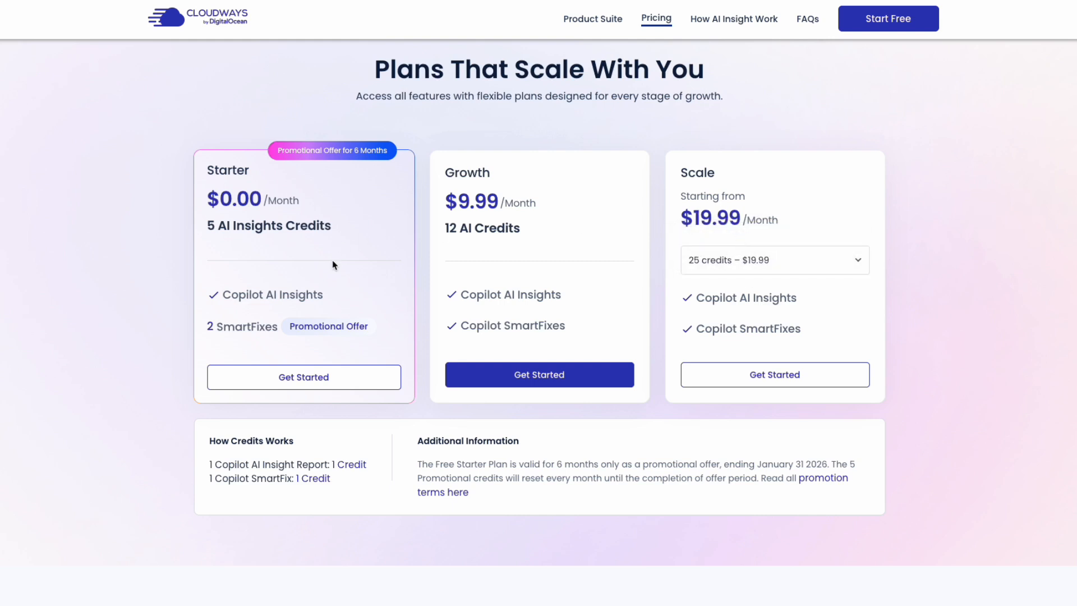
mouse_move(319, 159)
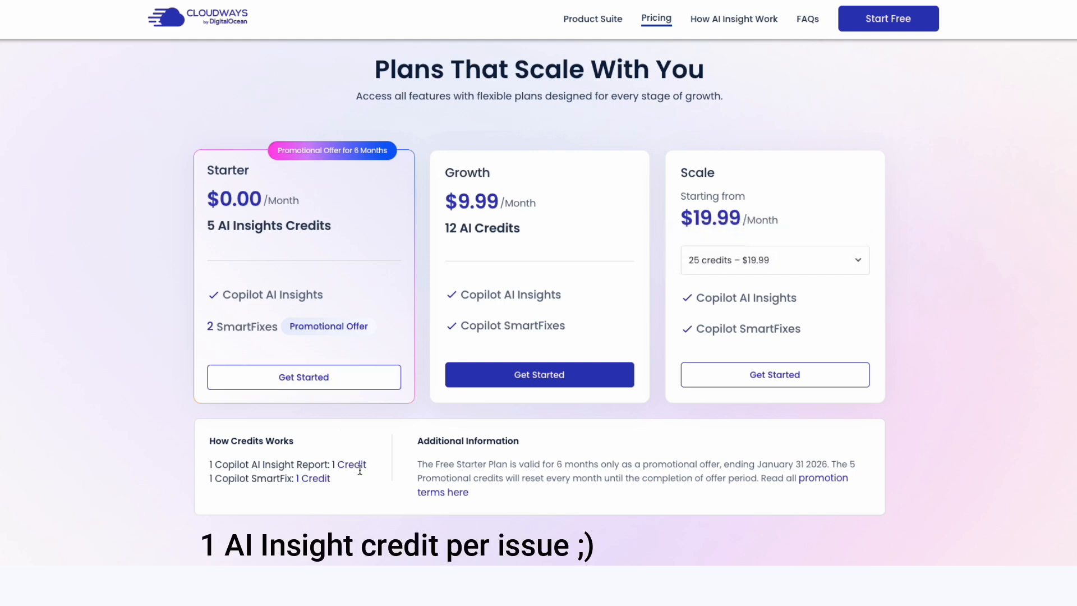
mouse_move(843, 521)
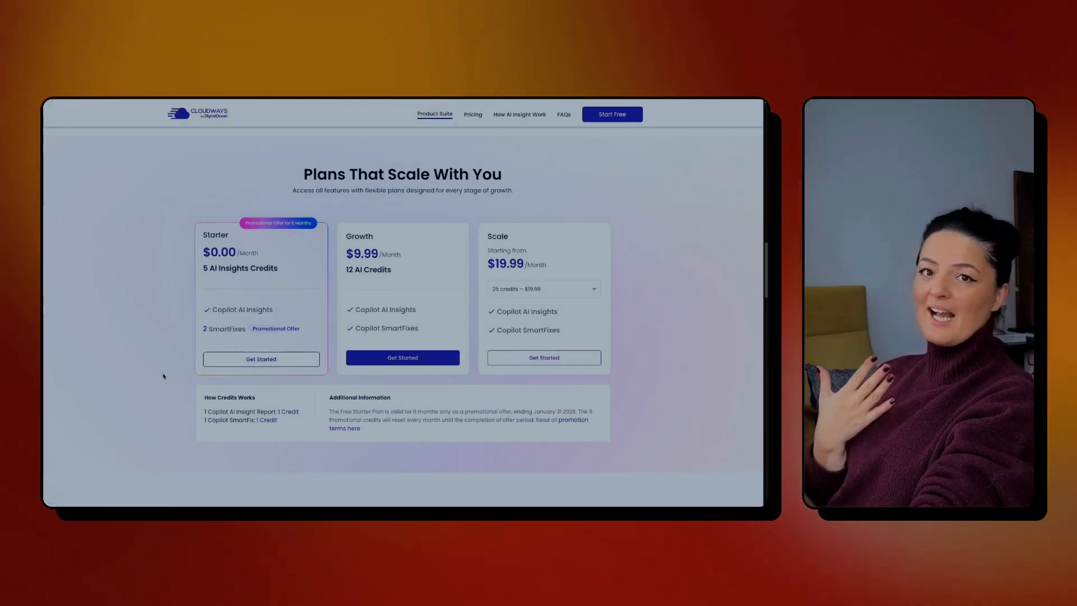
Step: Scroll to How AI-Powered Insights Work and go to the main Cloudways hosting site
scroll("down", 3)
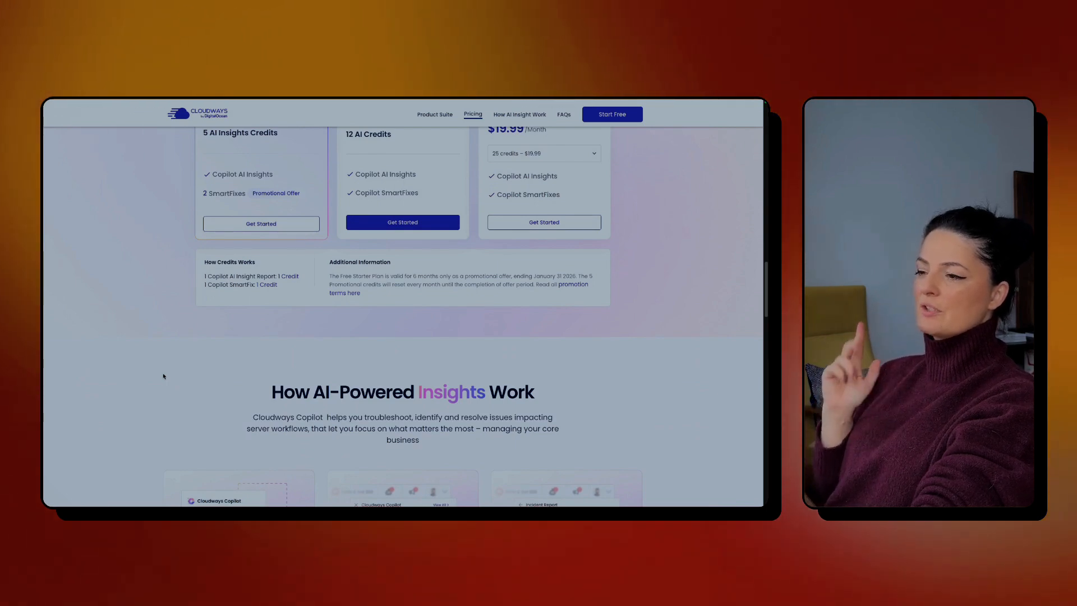
scroll("down", 3)
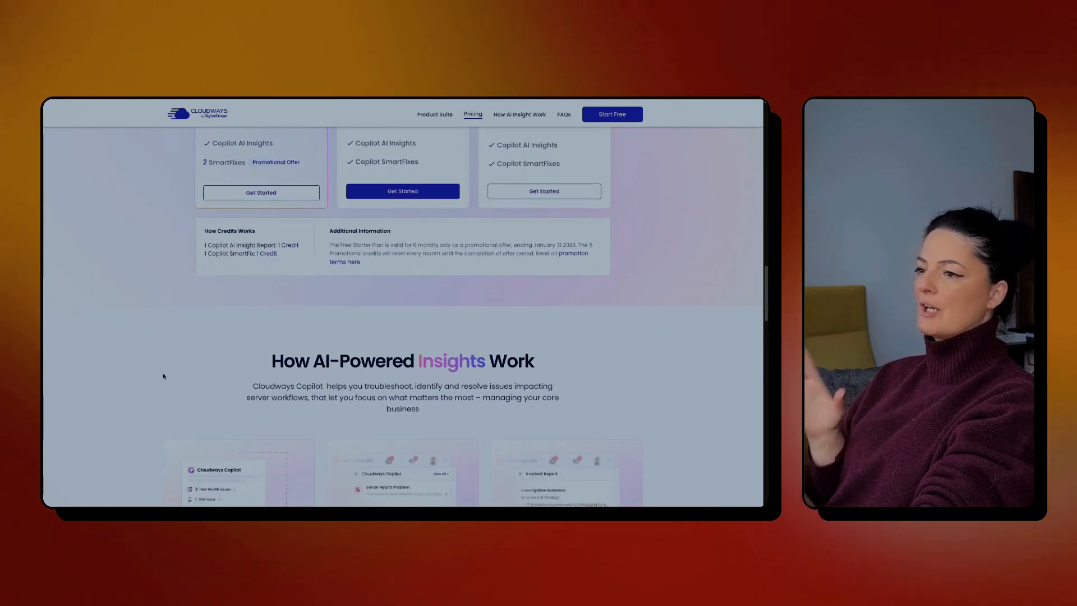
scroll("down", 3)
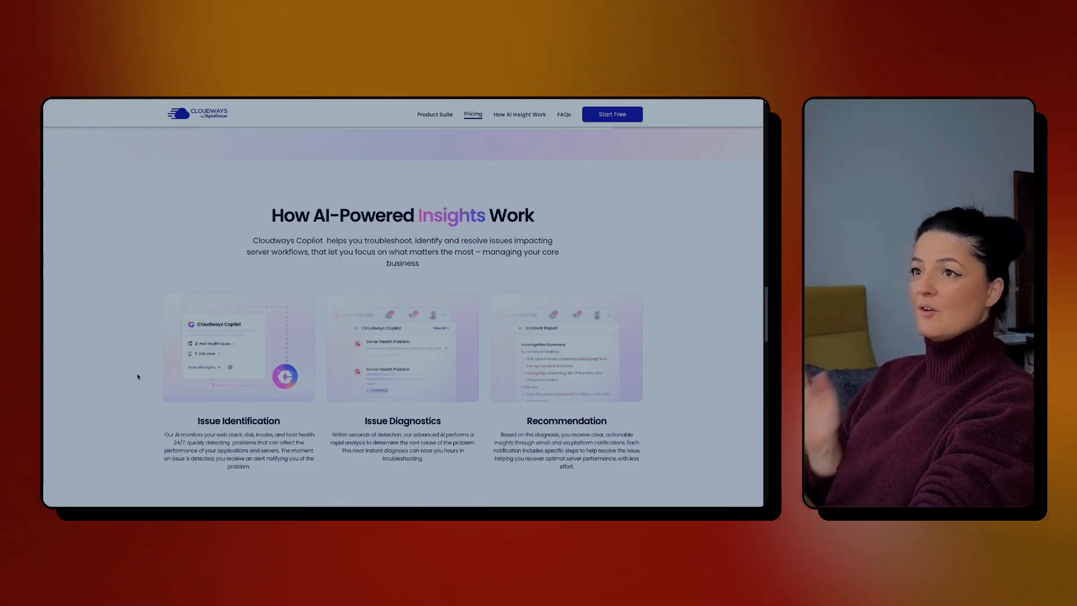
left_click(518, 114)
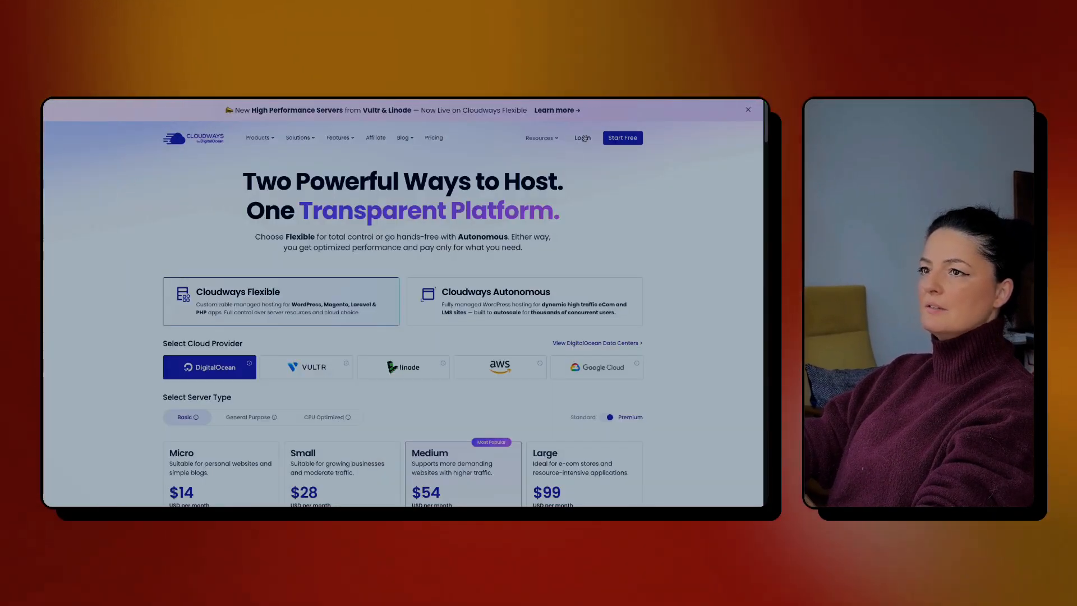
Step: Log in to the Cloudways account and reach the dashboard with the Copilot section
left_click(582, 137)
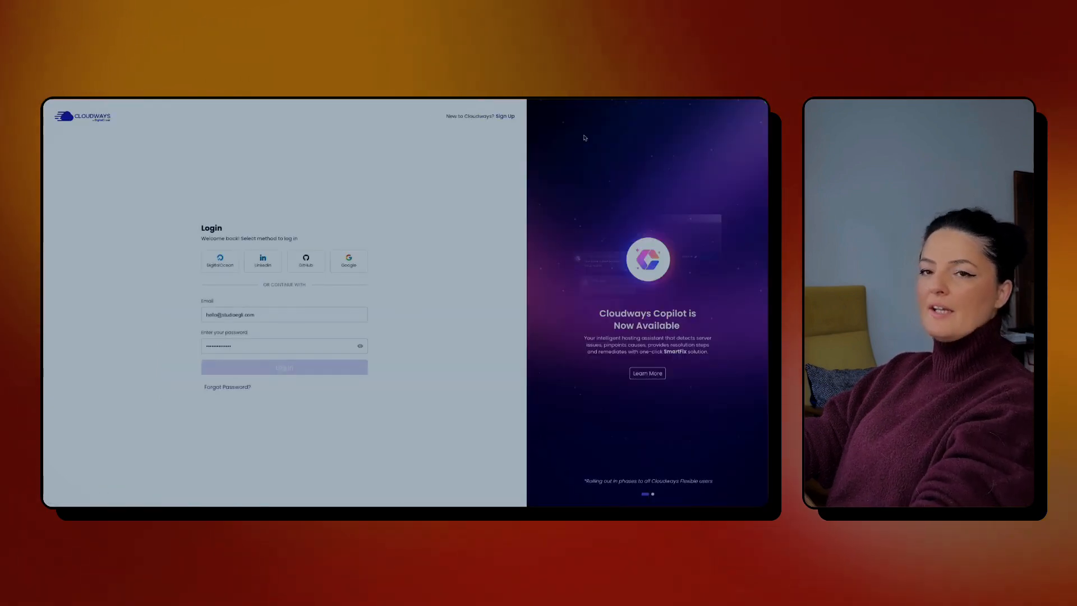
left_click(283, 368)
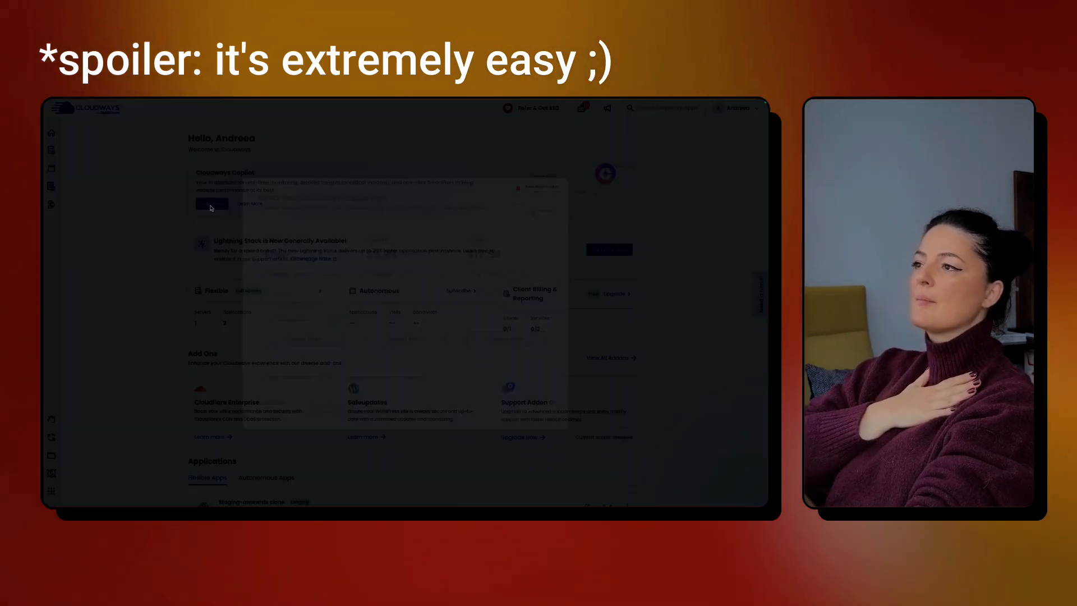
Step: Select and activate the free Starter Copilot plan with 5 of 5 monthly credits
left_click(211, 203)
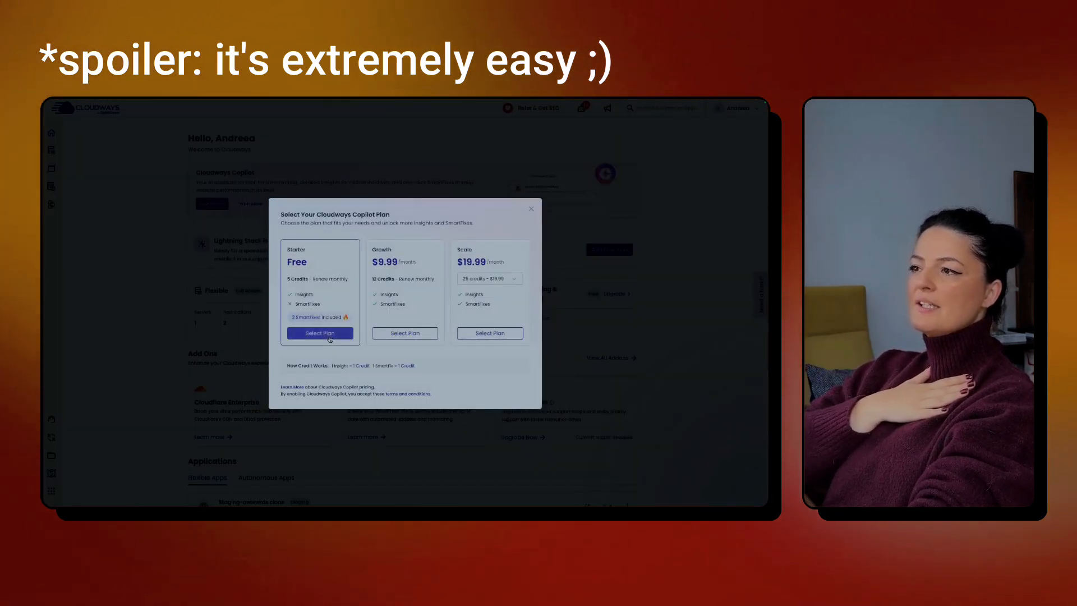
left_click(320, 334)
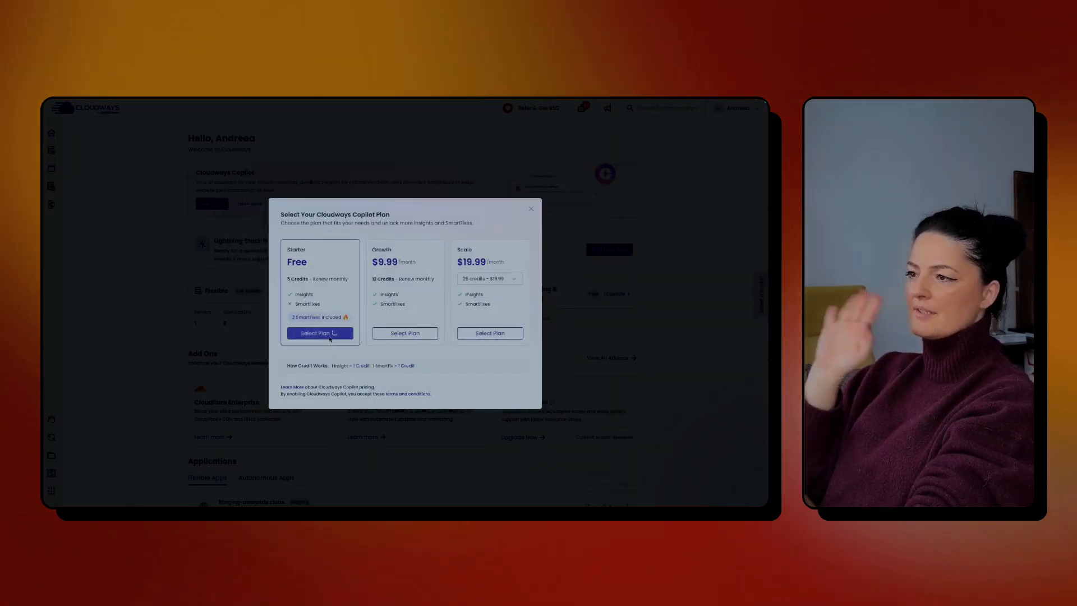
left_click(320, 334)
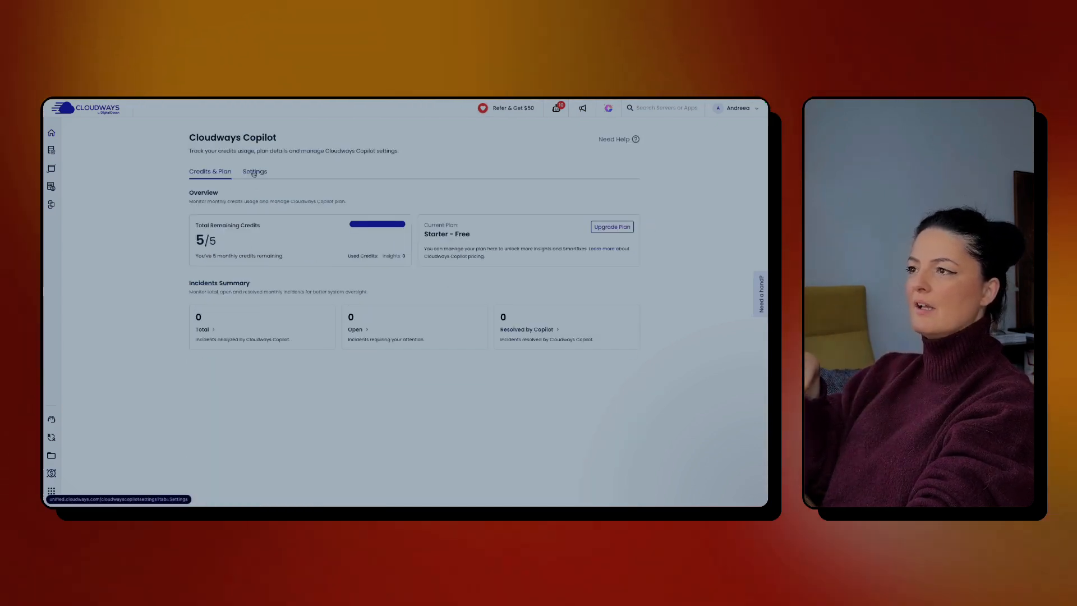
Step: View the Copilot Settings, then return to the website's SmartFix incident report demo
left_click(255, 170)
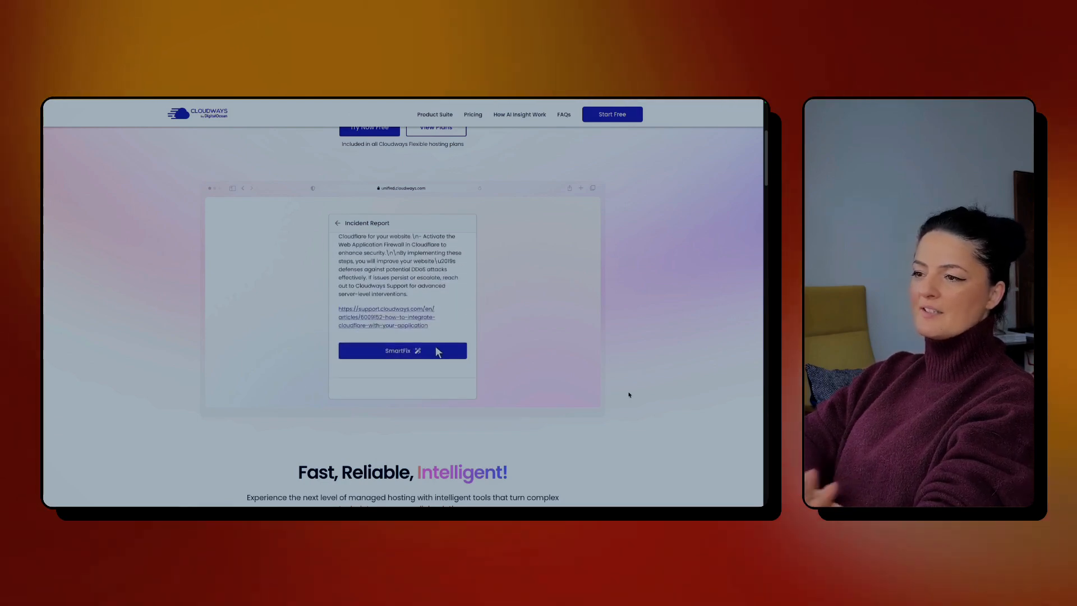
Step: Play the demo through Host Health insights and the Incident Report until SmartFix starts fixing the incident
left_click(402, 350)
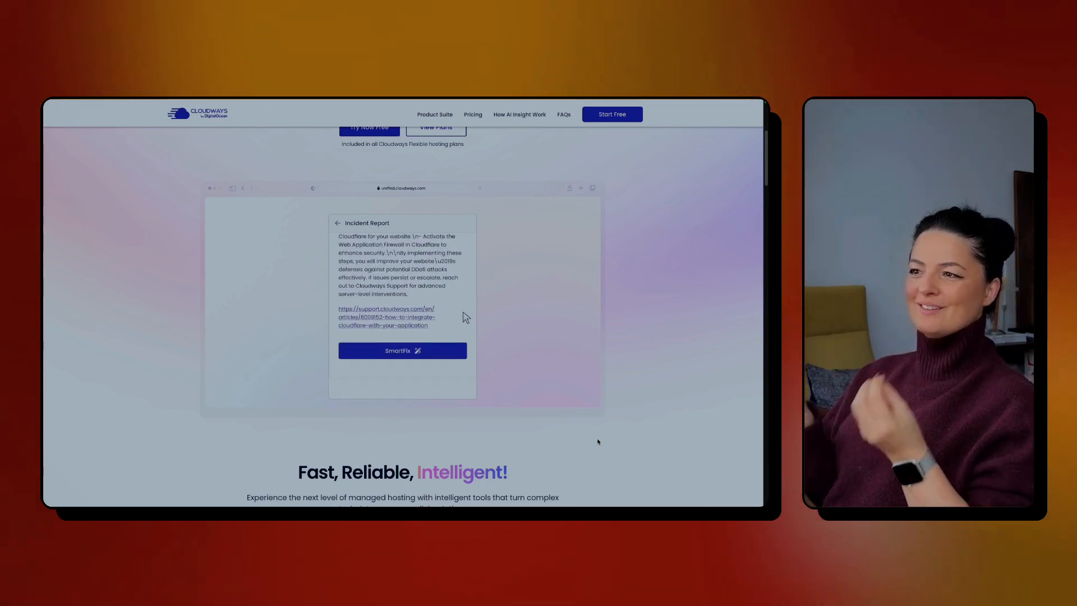
left_click(402, 350)
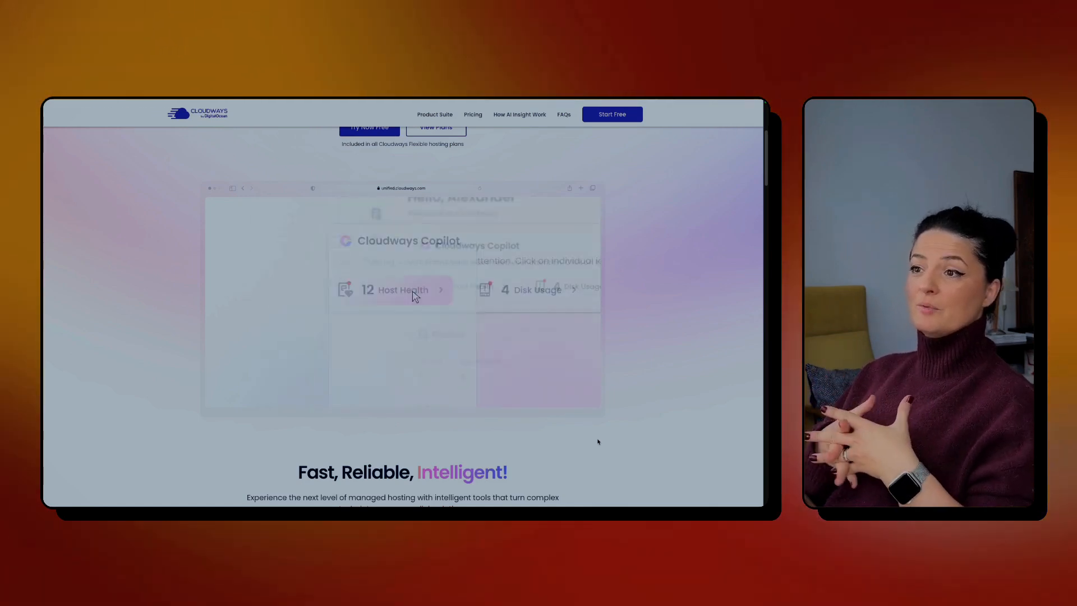
left_click(395, 289)
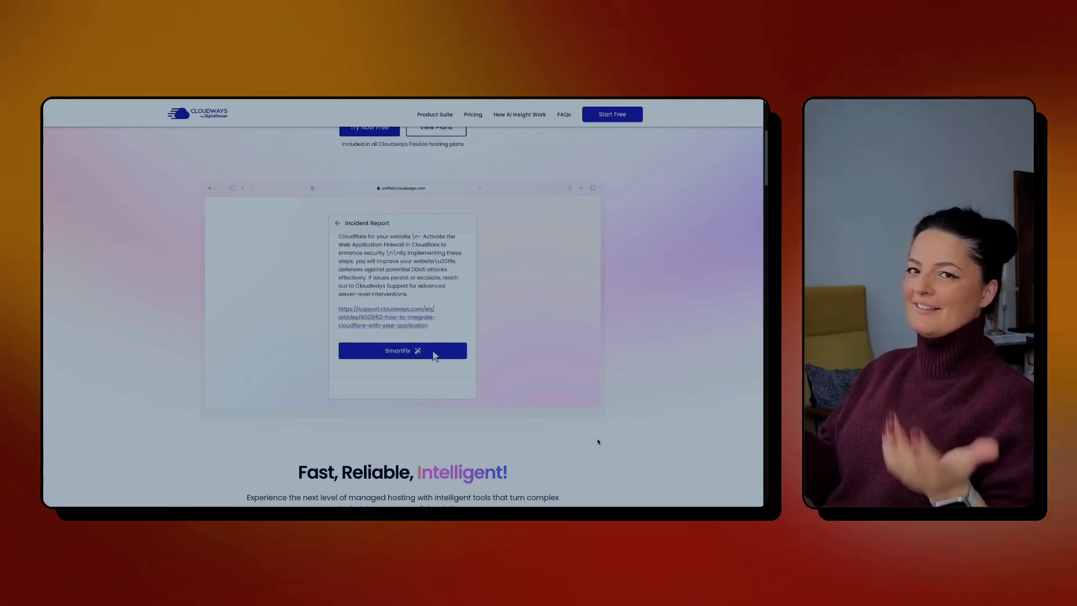
left_click(403, 351)
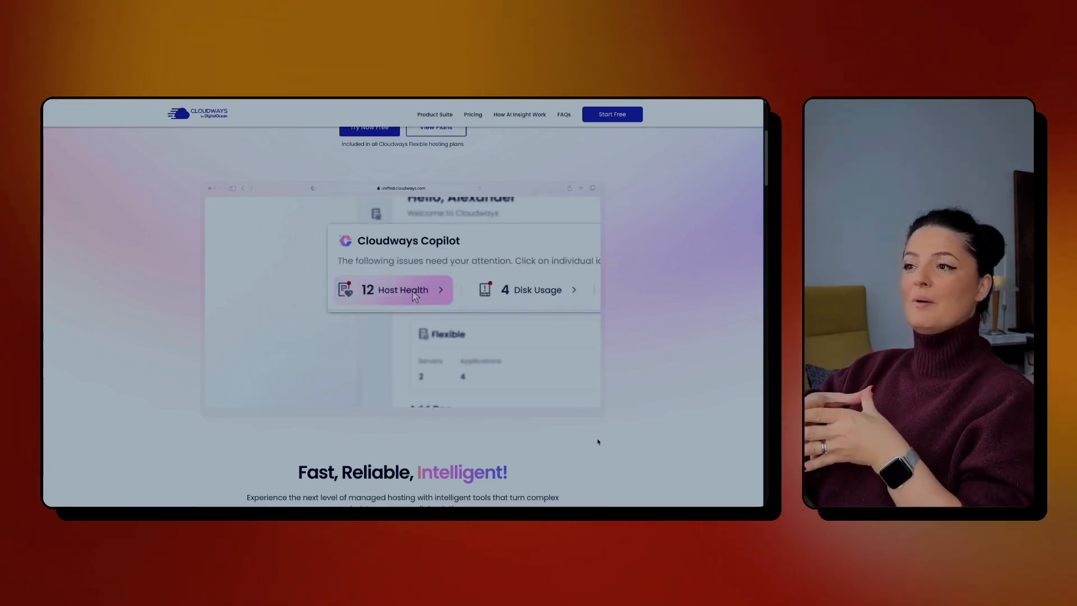
left_click(393, 289)
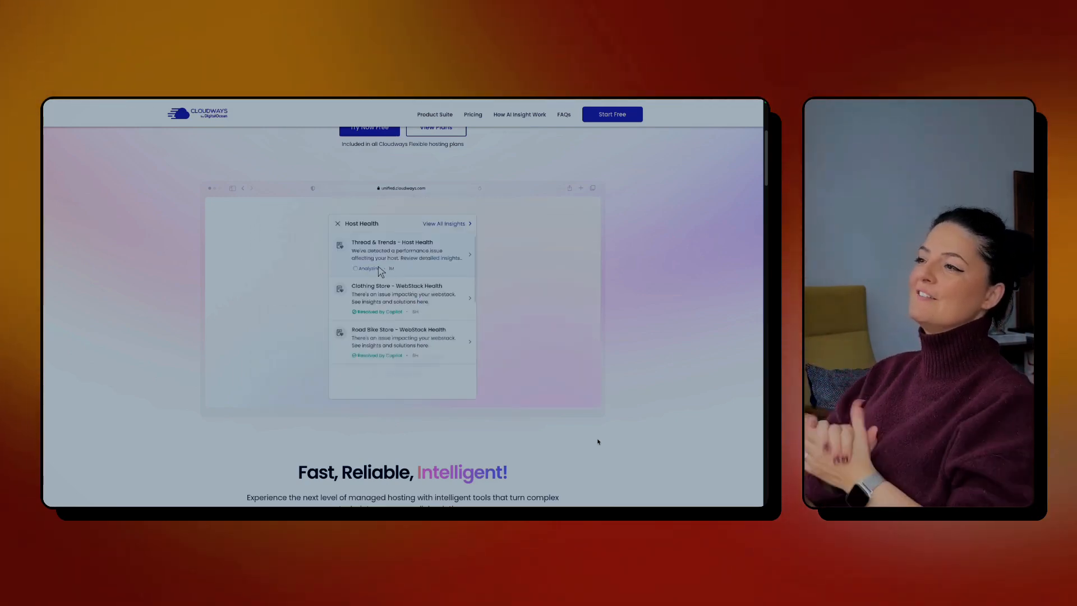
left_click(401, 255)
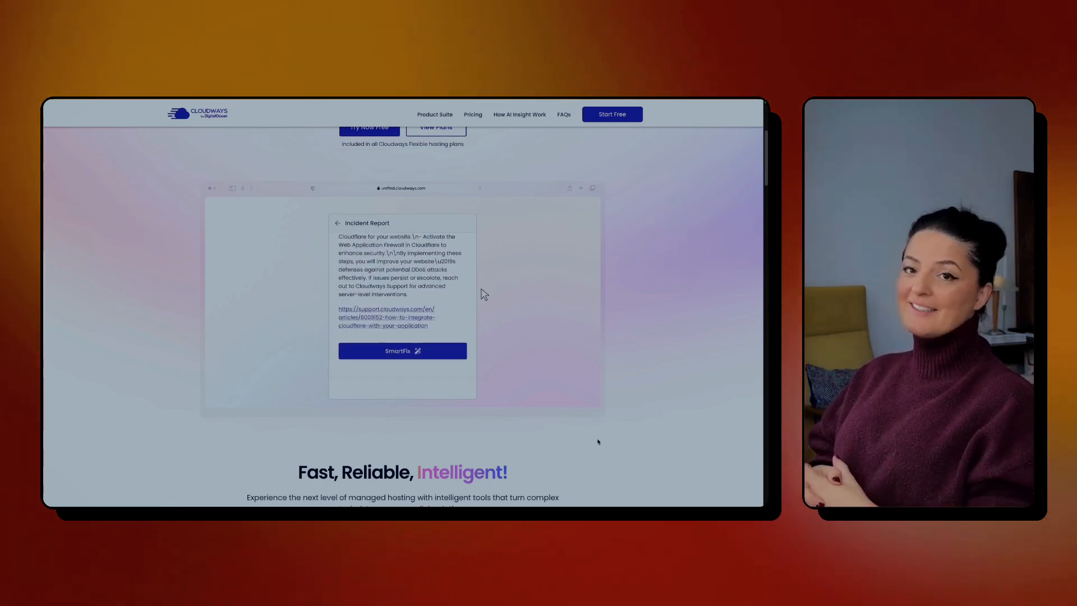
left_click(402, 351)
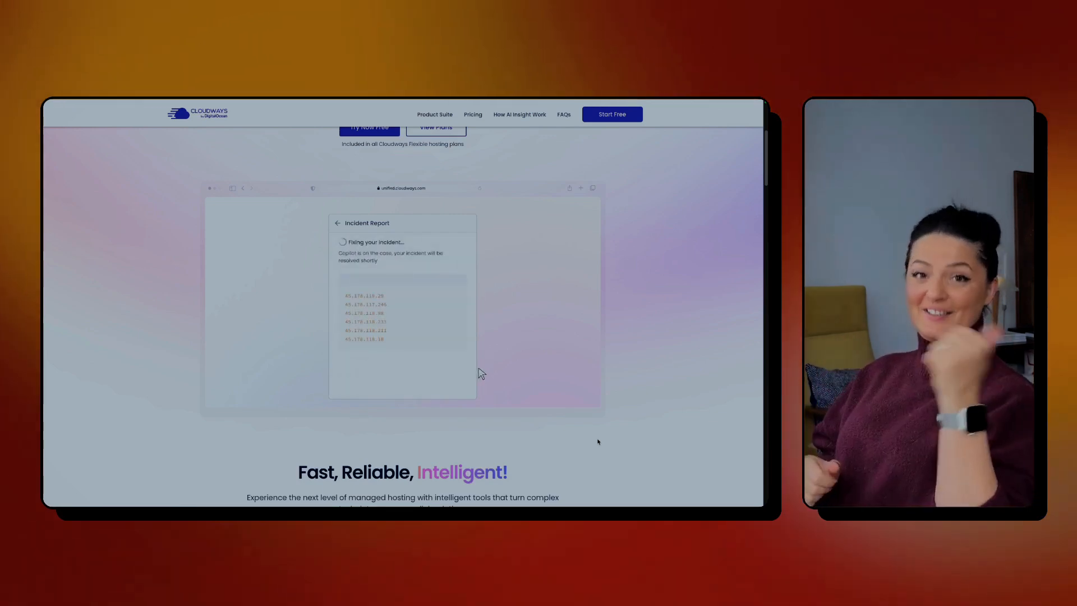